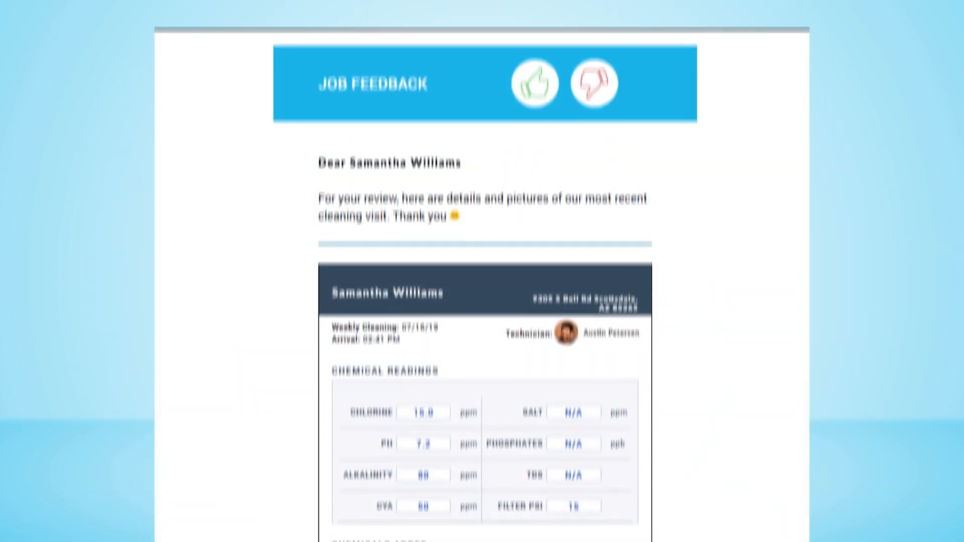
click(536, 82)
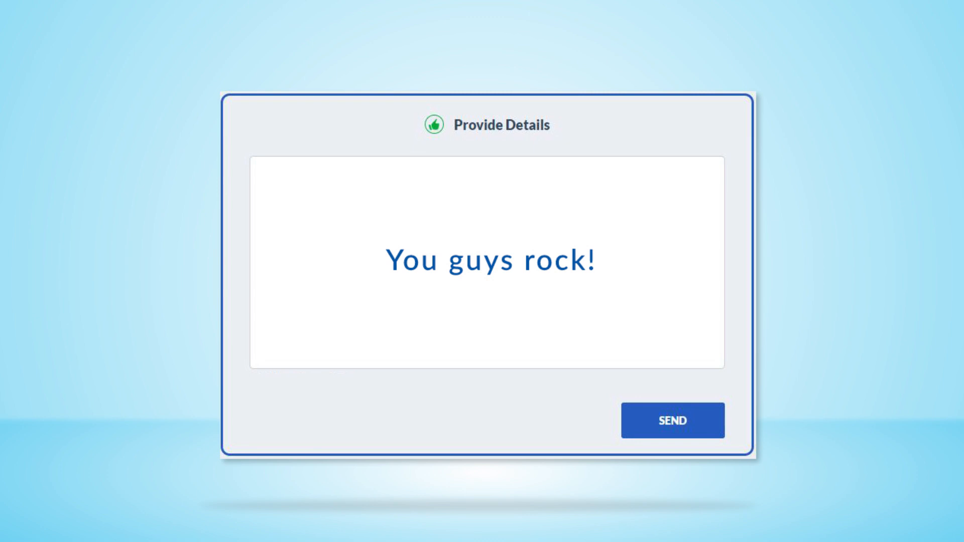